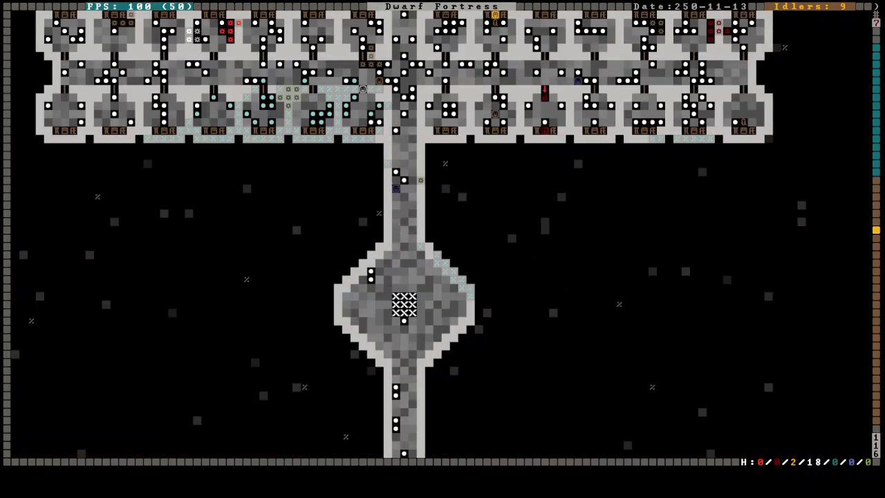
# Mark seven round rooms and a long westward corridor for mining with the d designations.
pyautogui.scroll(-3)
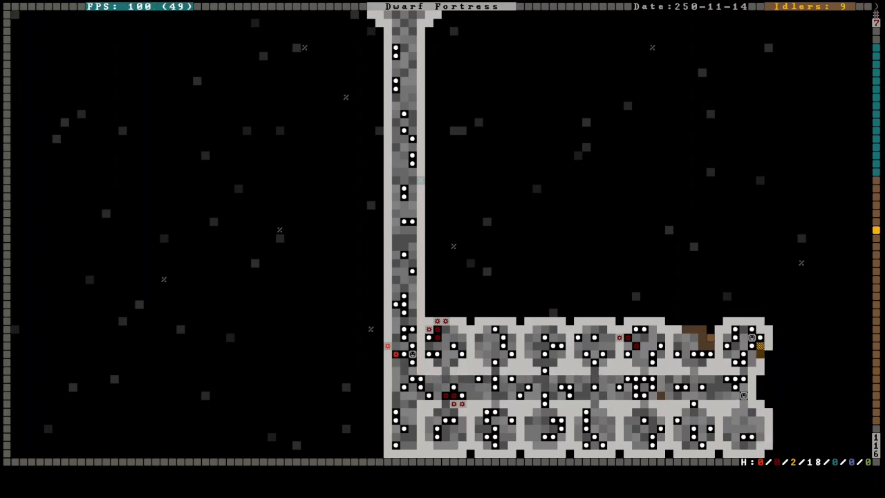
pyautogui.press('d')
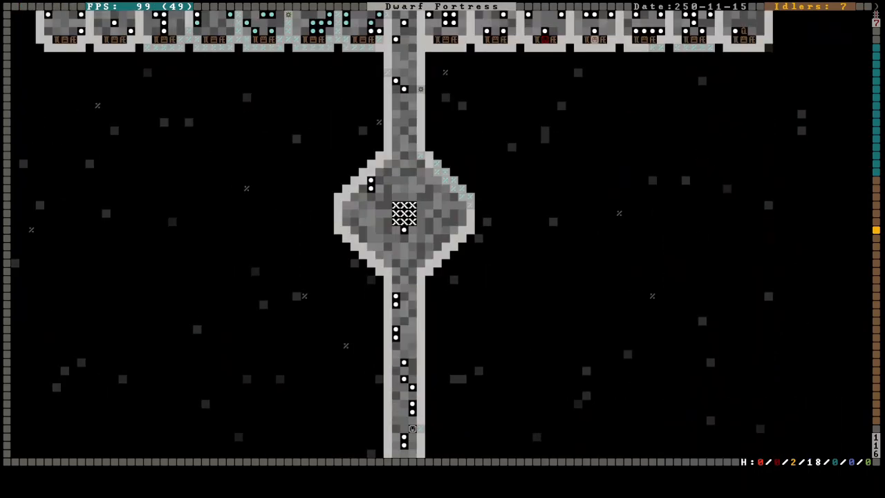
pyautogui.scroll(-3)
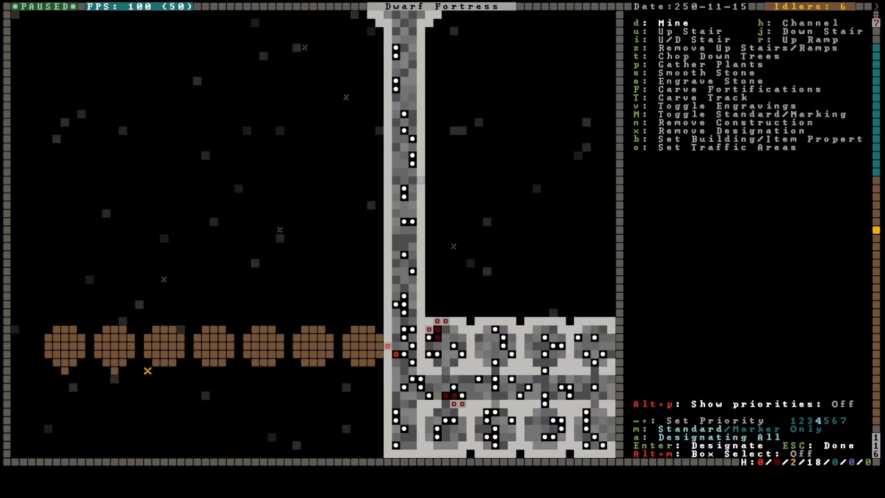
pyautogui.moveTo(221, 371)
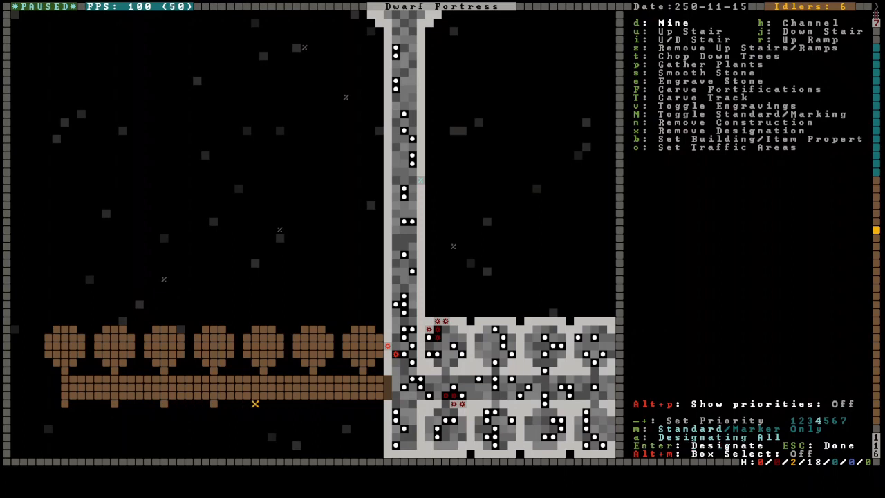
pyautogui.moveTo(312, 404)
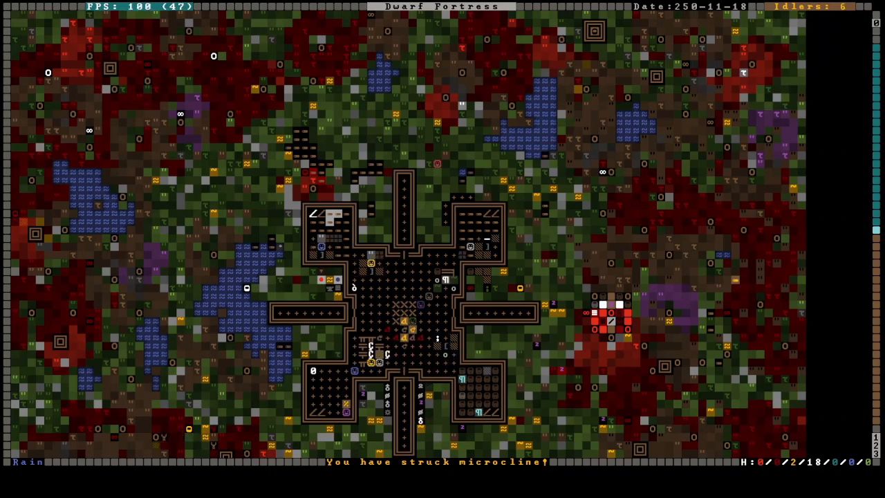
pyautogui.scroll(-3)
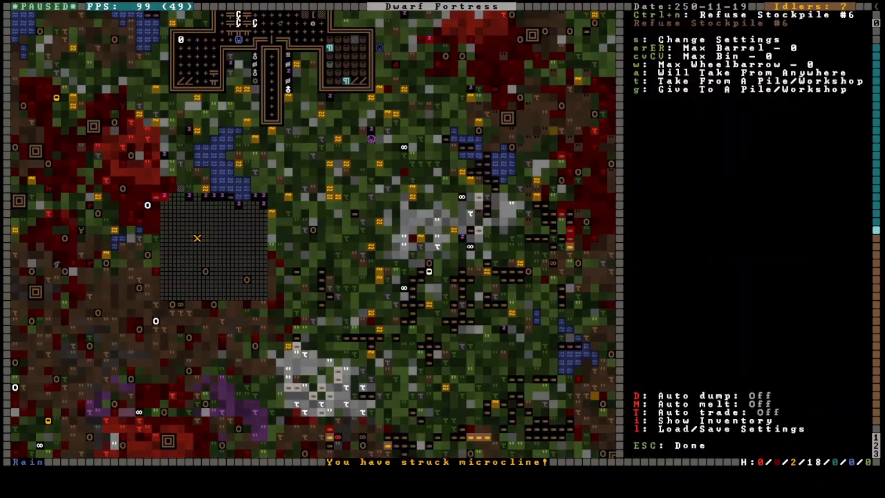
pyautogui.press('s')
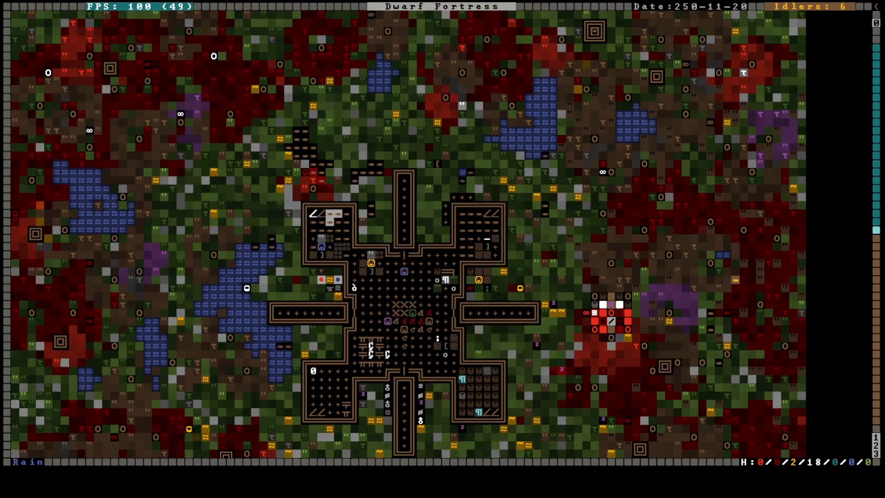
# Watch the western rooms and corridor being dug out on the bedroom z-level.
pyautogui.scroll(-3)
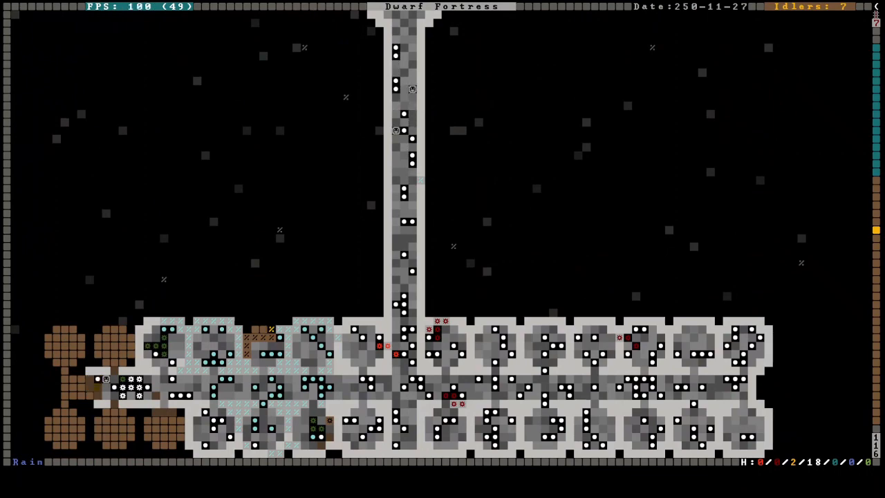
# Climb to the surface z-level, showing the refuse stockpile south of the walls.
pyautogui.scroll(-3)
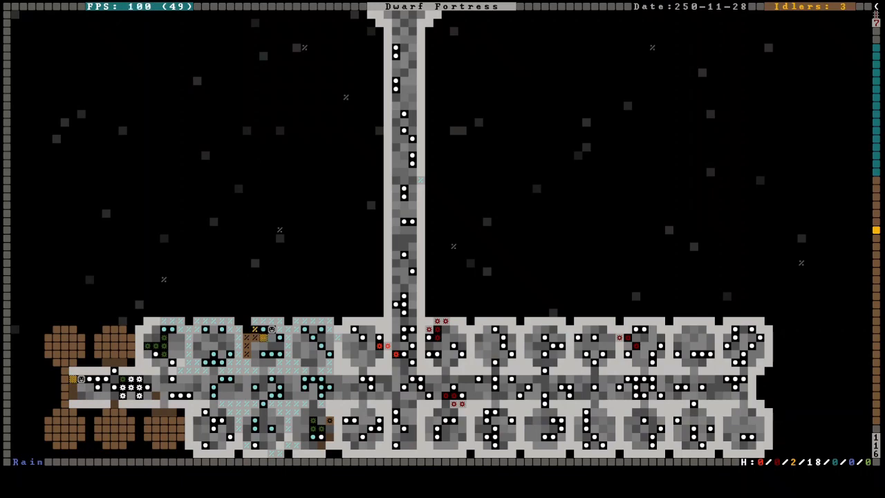
pyautogui.scroll(-3)
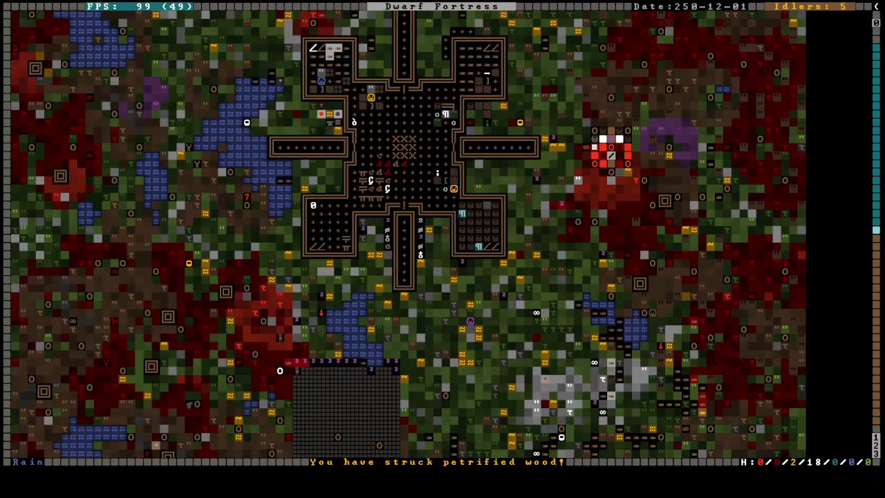
# Head toward the bedroom level, ending on the surface with the workshop build list open.
pyautogui.press('u')
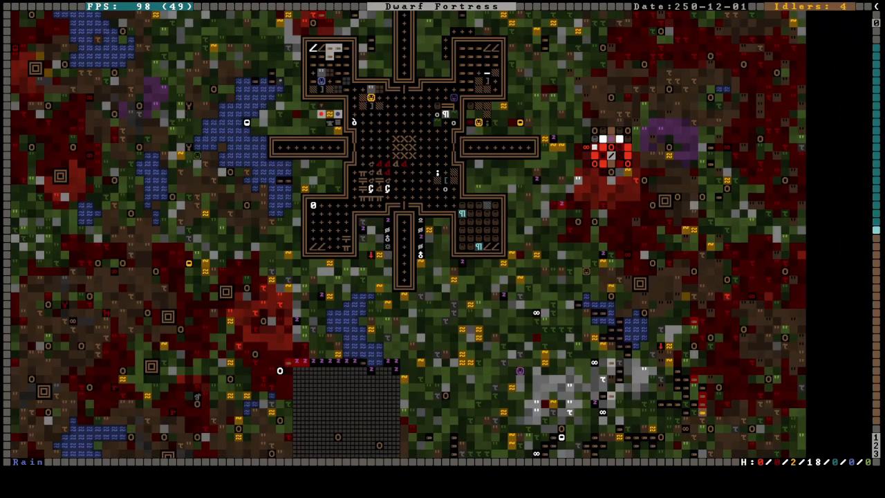
pyautogui.press('u')
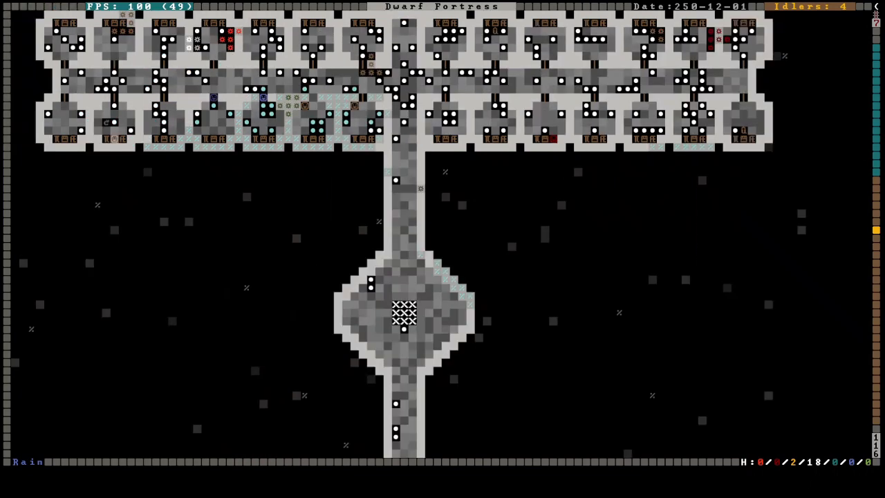
pyautogui.press('u')
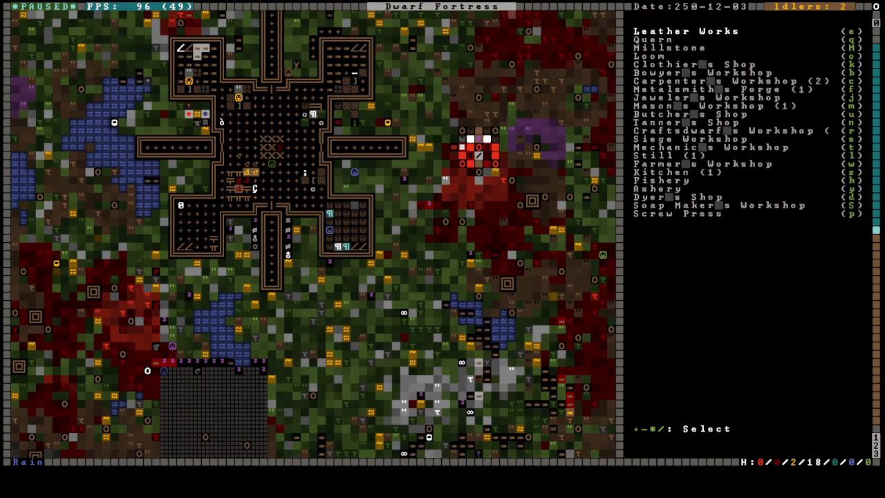
# Try positioning the carpenter's workshop, then cancel the blocked placement.
pyautogui.click(706, 80)
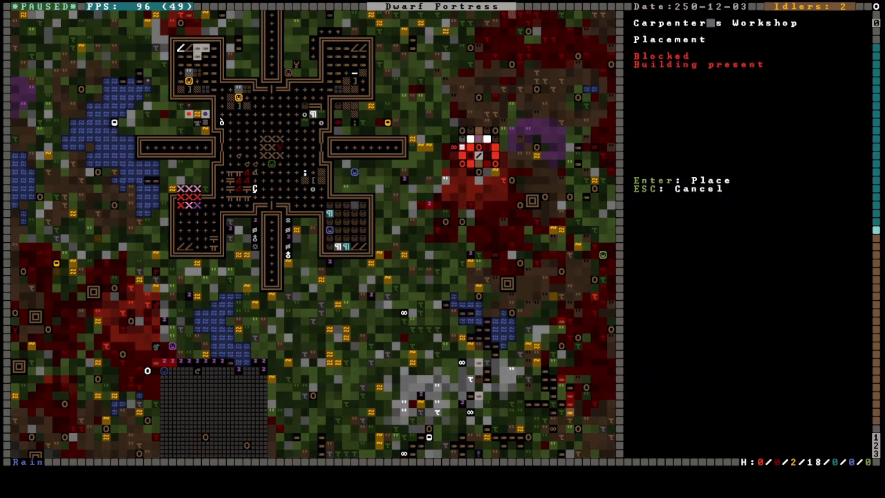
pyautogui.press('Enter')
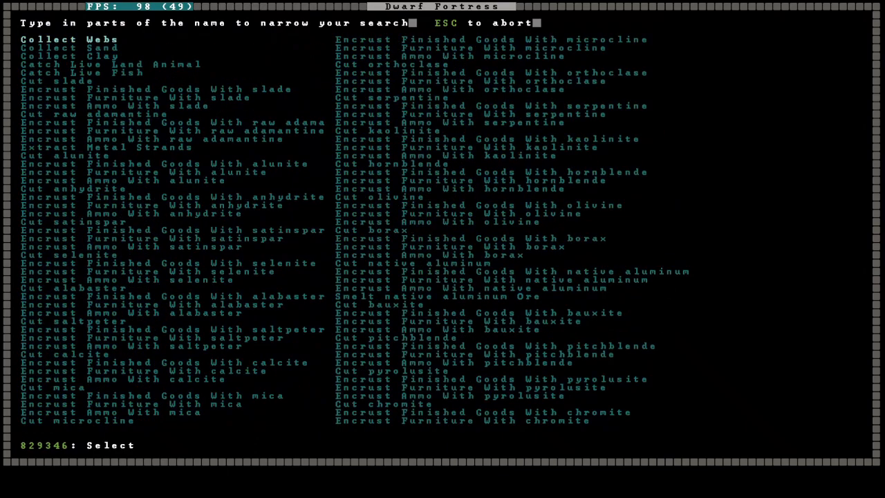
# Filter the job list to wooden items and choose one to order.
pyautogui.press('Escape')
pyautogui.write('wo')
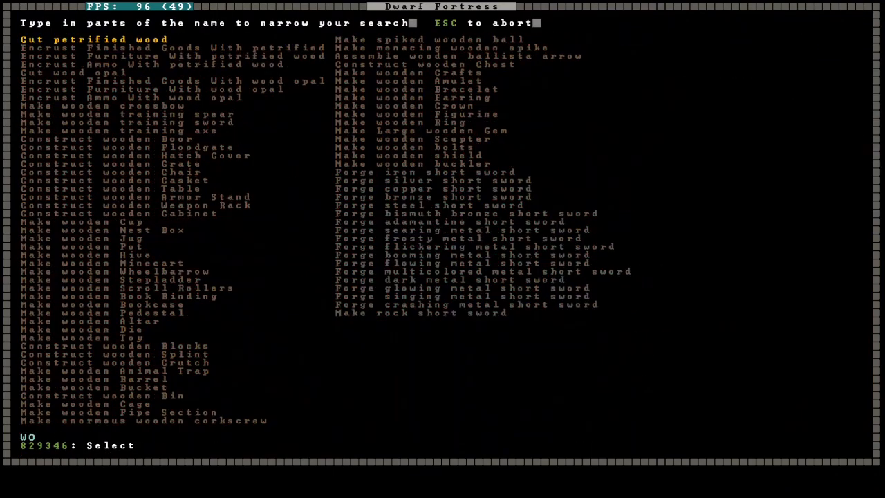
pyautogui.click(114, 346)
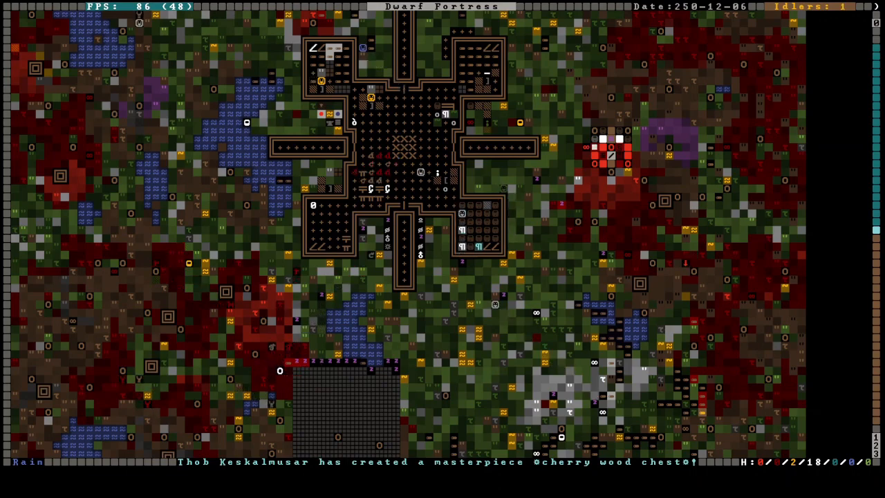
# Check the fortress wealth inventory, then view the kitchen's seed cook and brew permissions.
pyautogui.scroll(-3)
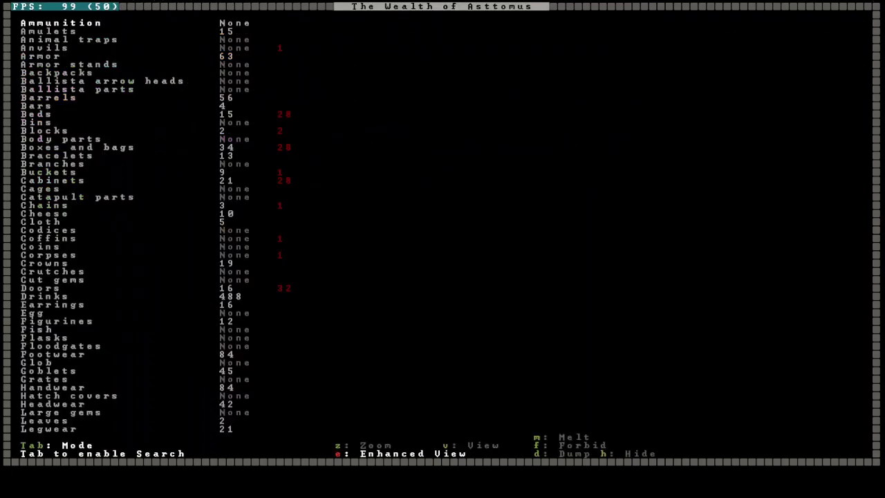
pyautogui.scroll(-3)
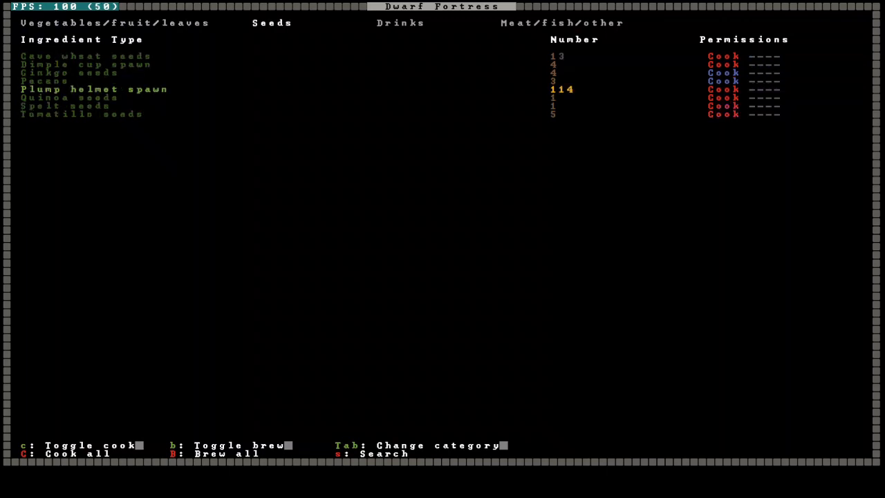
# Move to Ginkgo seeds in the kitchen list, then check the drink ingredients.
pyautogui.press('up')
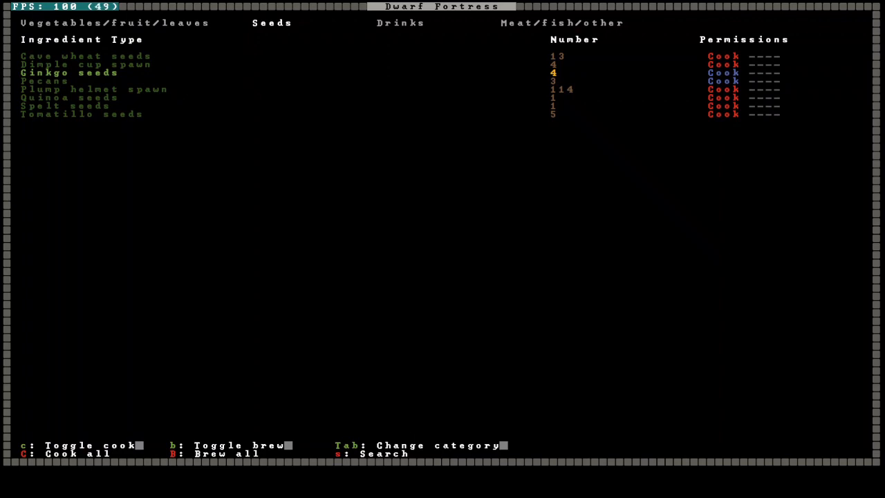
pyautogui.click(399, 22)
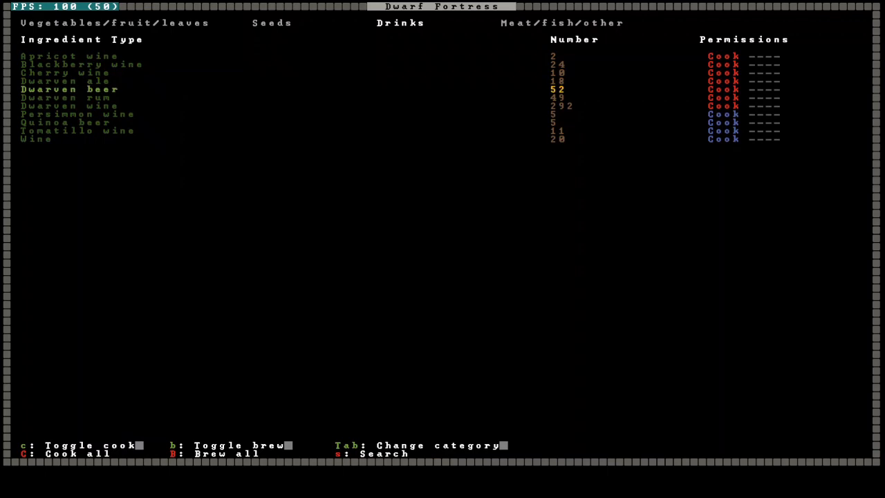
pyautogui.click(562, 22)
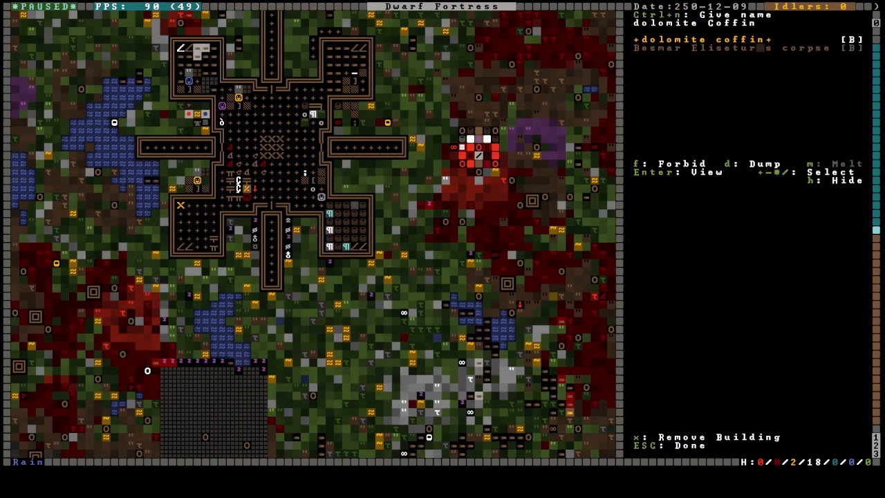
# Close the dolomite coffin's contents view and return to the underground bedroom wing.
pyautogui.press('Escape')
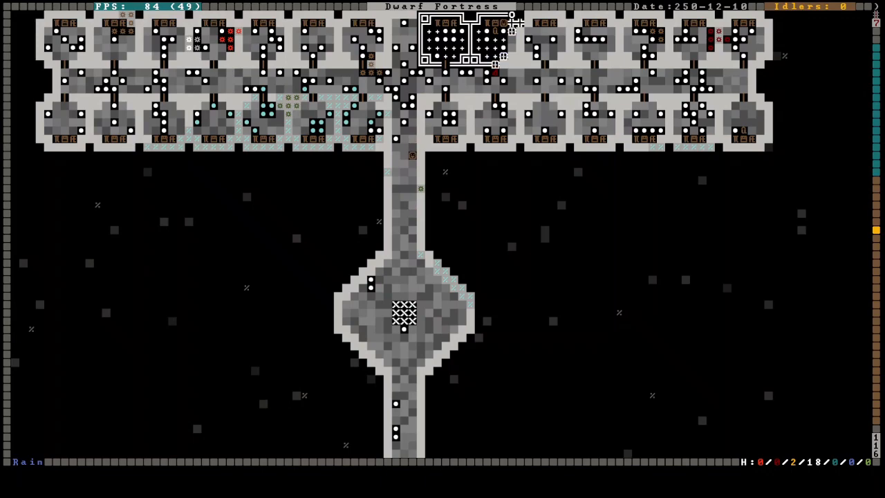
# Check the bed, cabinet, chest and door work orders, then leave the list.
pyautogui.scroll(-3)
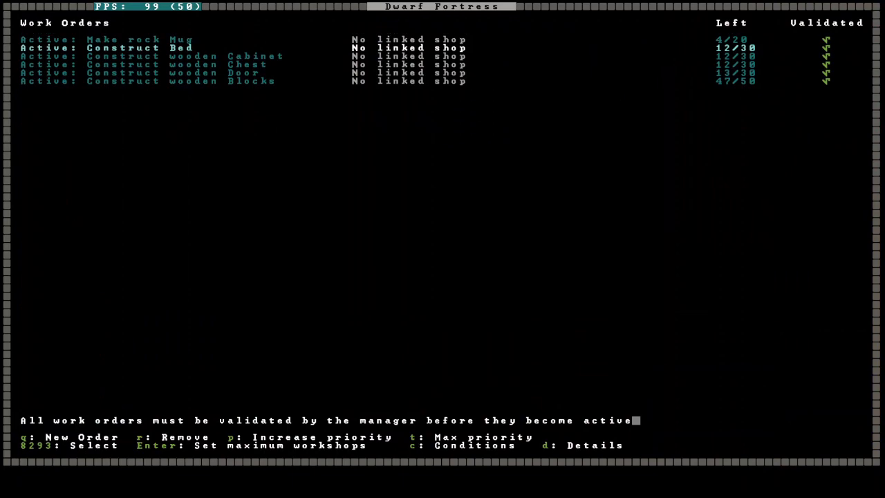
pyautogui.press('down')
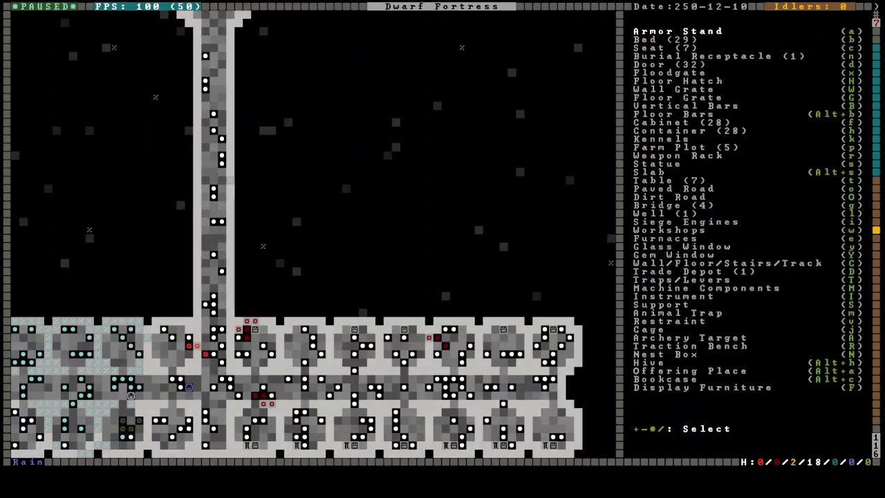
# Place a chest and an oaken door in the new round bedrooms, then resume play.
pyautogui.click(669, 122)
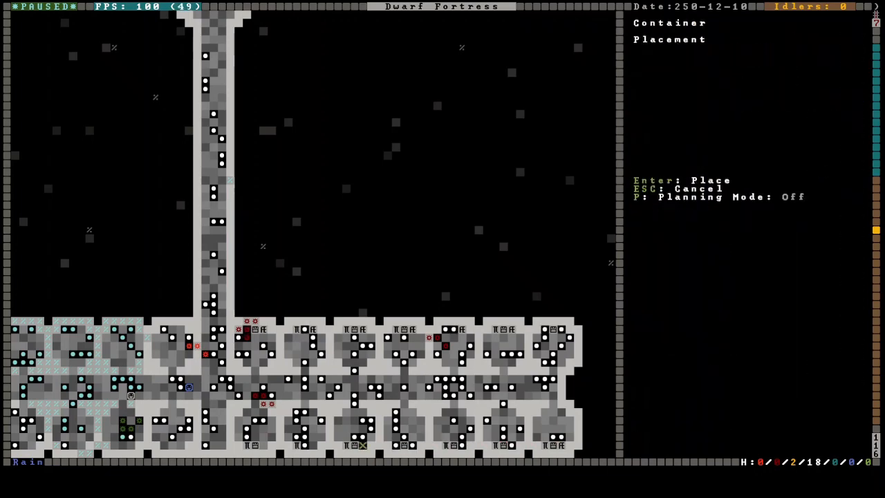
pyautogui.press('Enter')
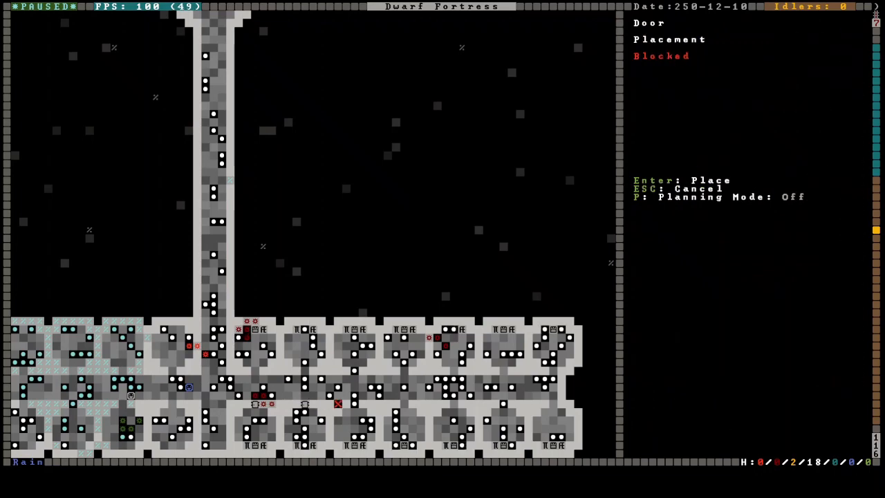
pyautogui.press('Escape')
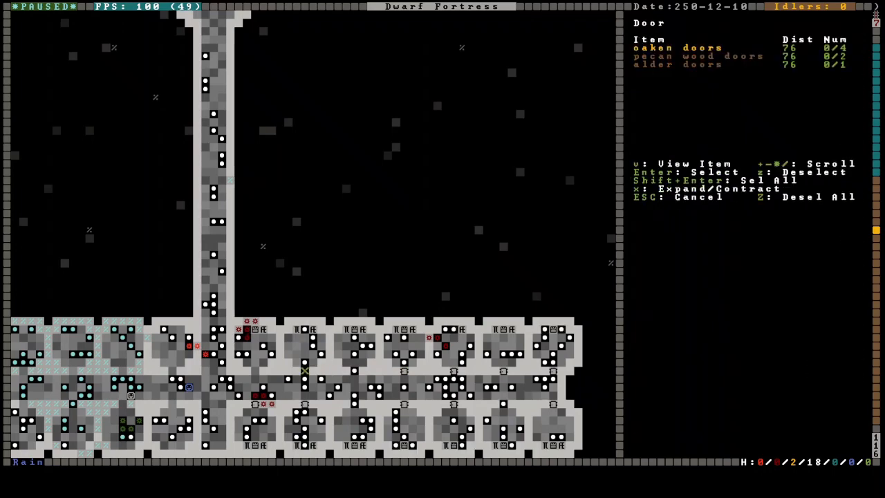
pyautogui.press('Escape')
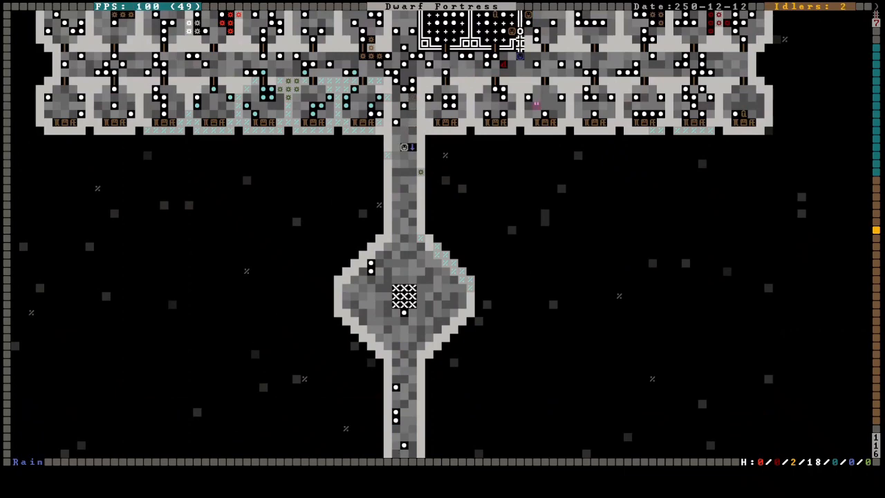
# Scroll the map over the hub to mark the pillared hall to the east.
pyautogui.scroll(-3)
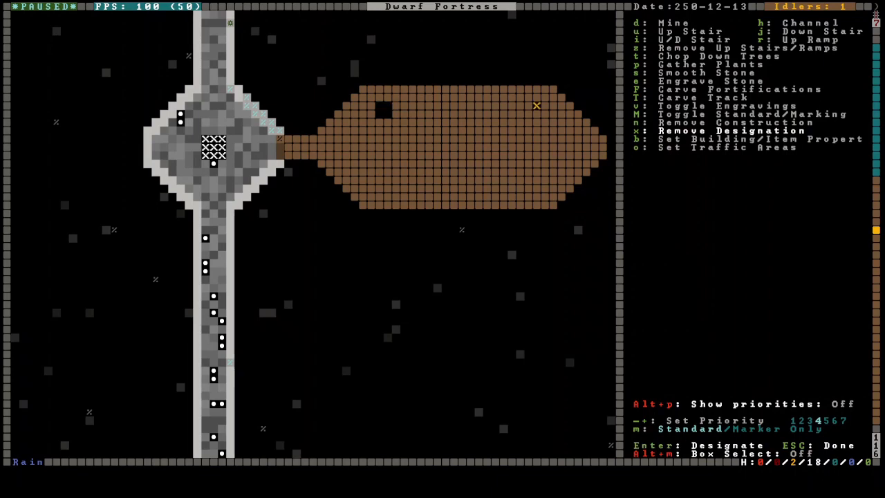
pyautogui.moveTo(544, 106)
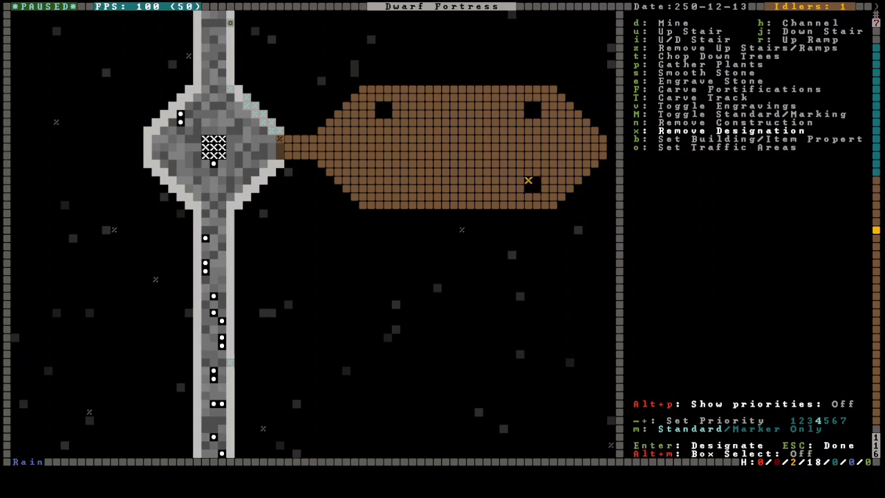
pyautogui.moveTo(396, 180)
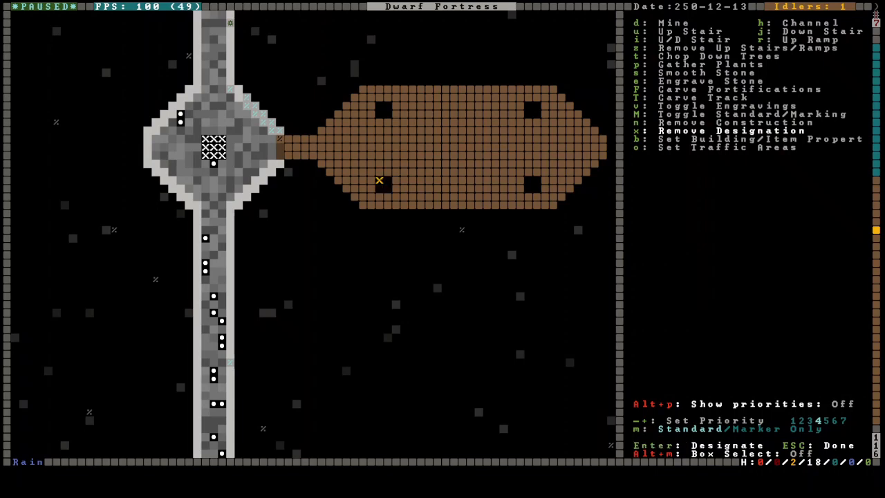
pyautogui.moveTo(471, 105)
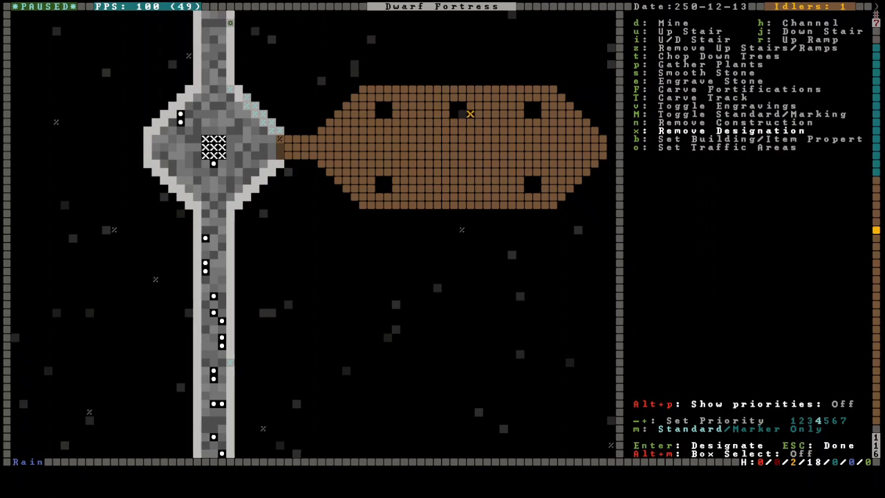
pyautogui.moveTo(520, 221)
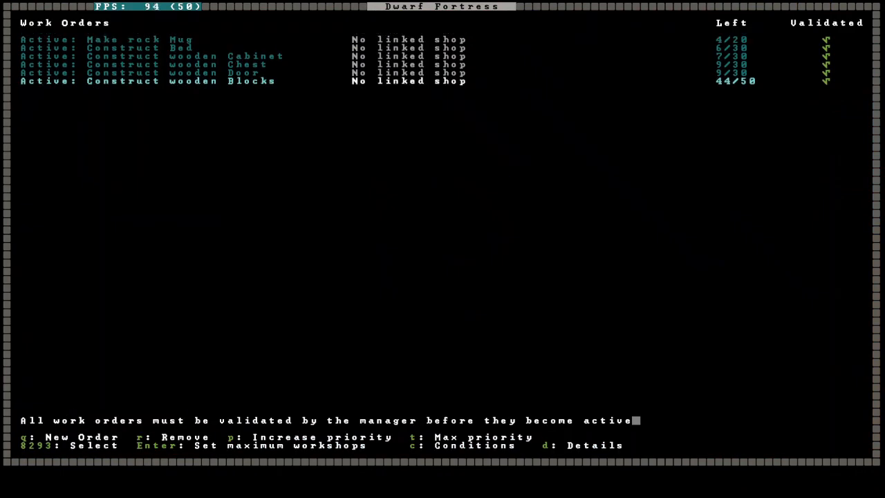
# Leave work orders to view dyer Adil Sazirusân's thoughts and preferences.
pyautogui.press('Escape')
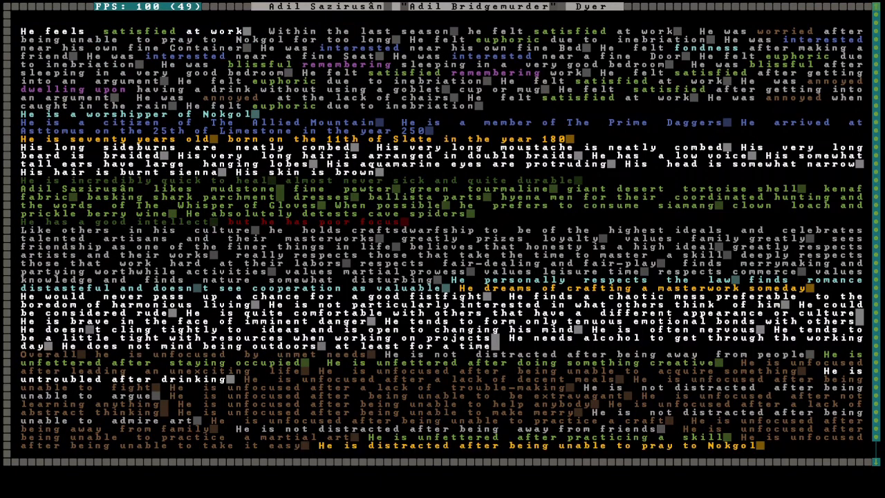
# Move the view to the surface showing the walled four-wing fortress.
pyautogui.scroll(-3)
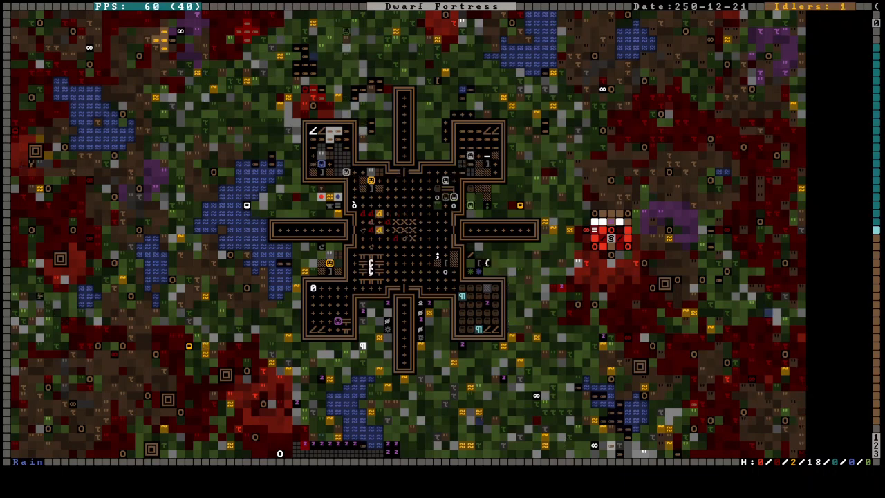
# Resume the game with the bedroom wing and pillared eastern hall in view.
pyautogui.press('space')
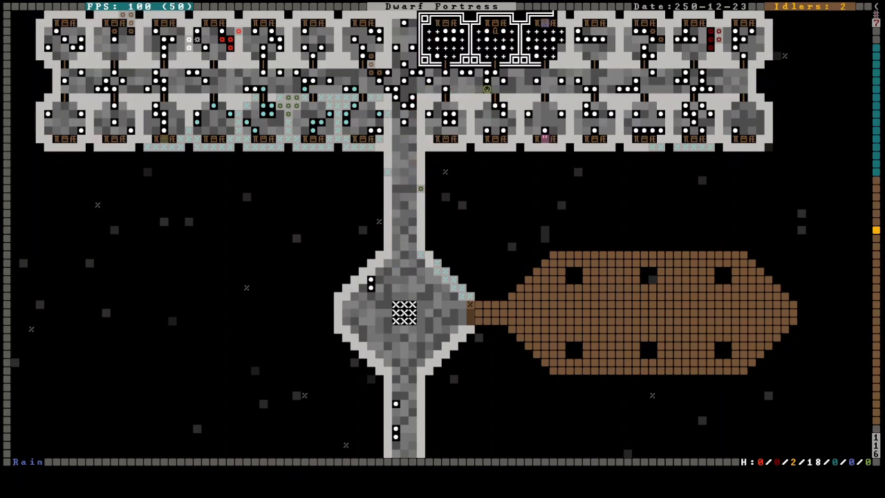
# Survey the surface and the water-pool level, then bring up the fortress stock list.
pyautogui.scroll(-3)
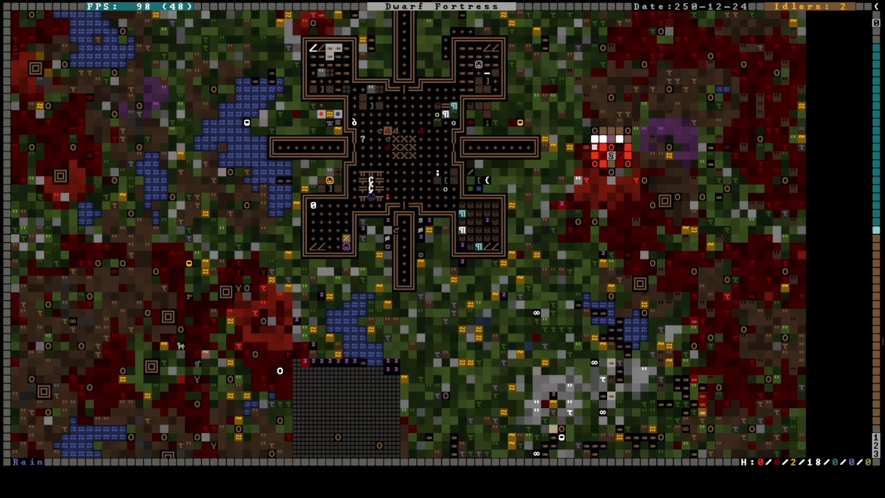
pyautogui.press('u')
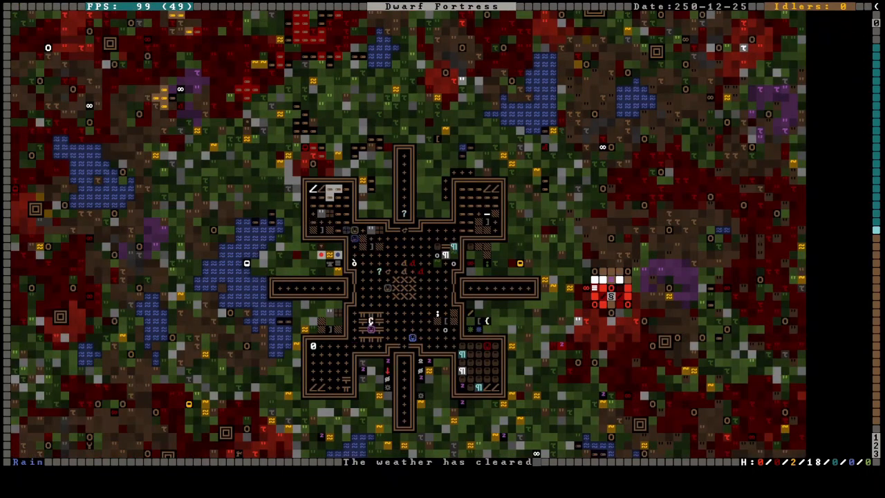
pyautogui.press('u')
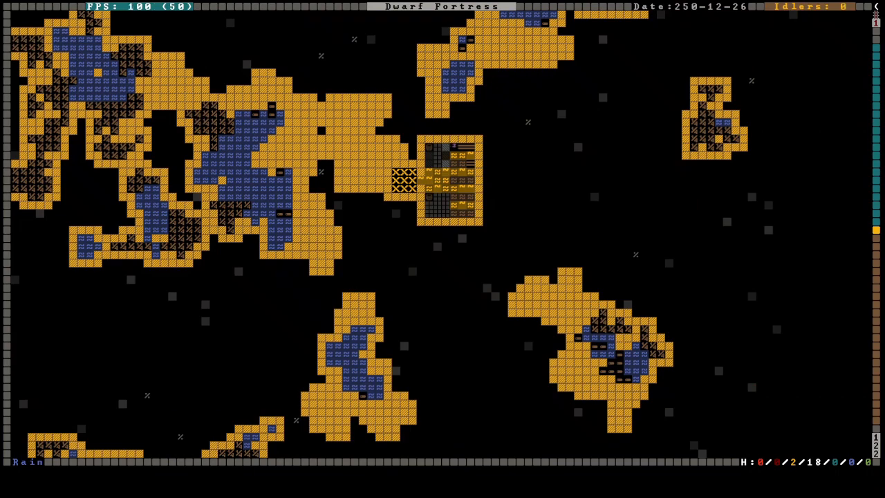
pyautogui.press('z')
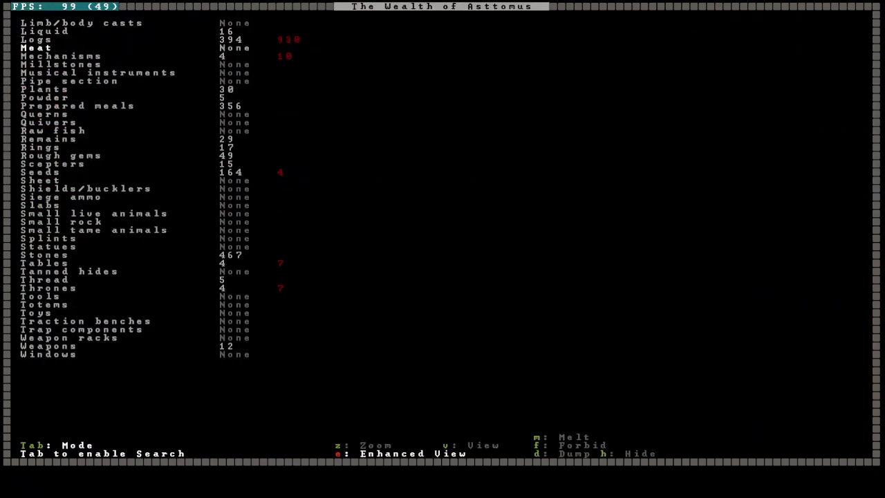
# Check Food Stockpile #7's settings and close them to return to the bedrooms.
pyautogui.click(41, 171)
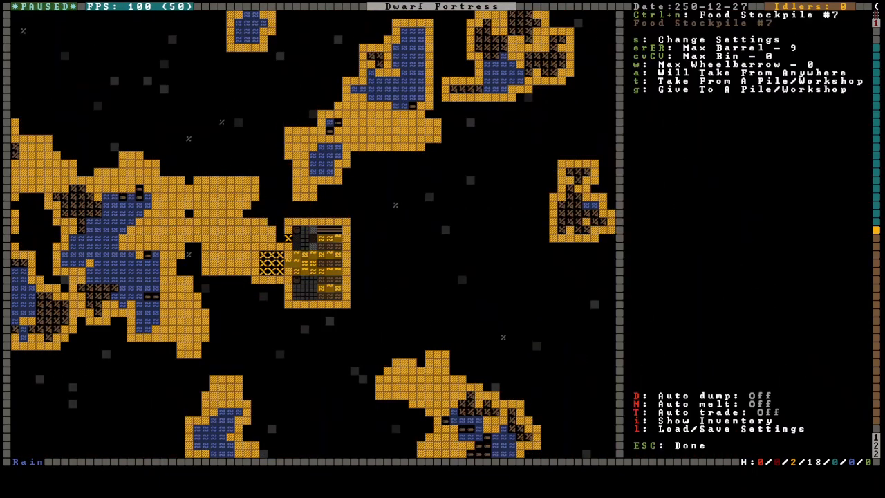
pyautogui.press('Escape')
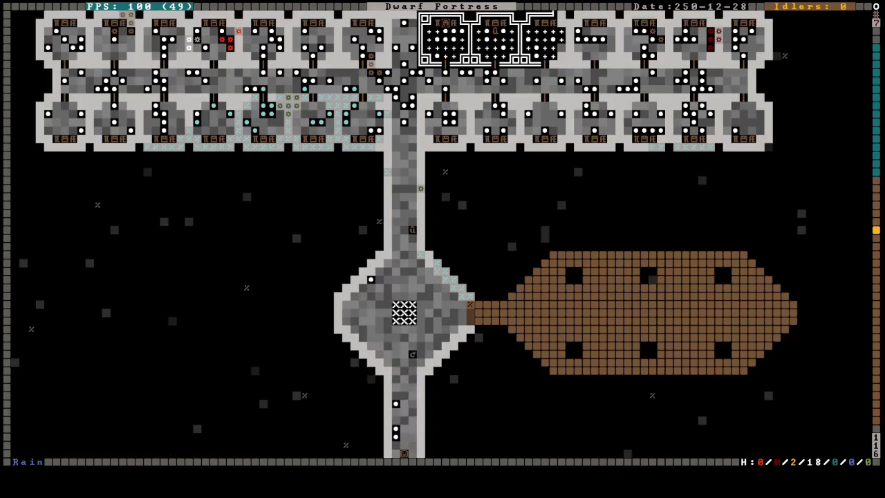
# Scroll through the active work orders and close the list.
pyautogui.scroll(-3)
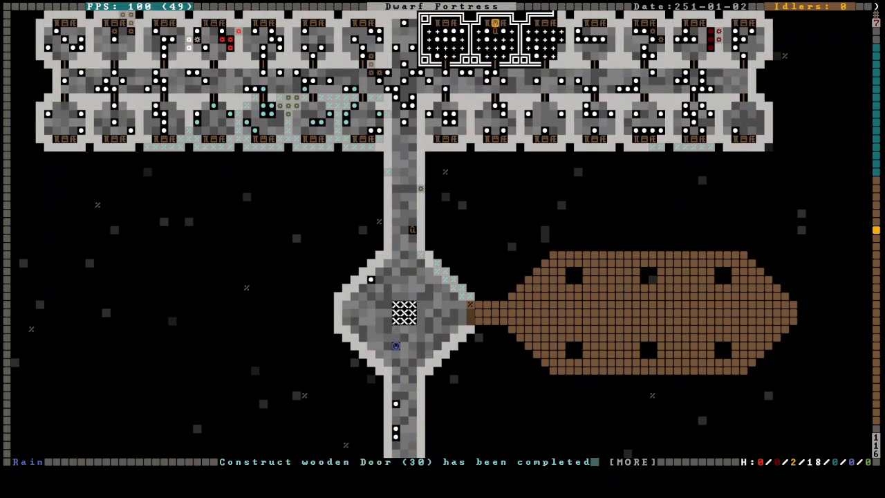
pyautogui.scroll(-3)
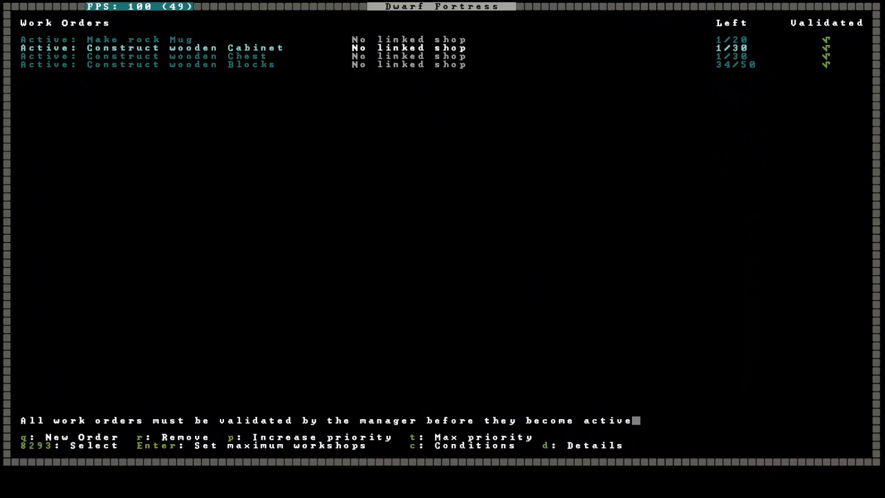
pyautogui.press('Escape')
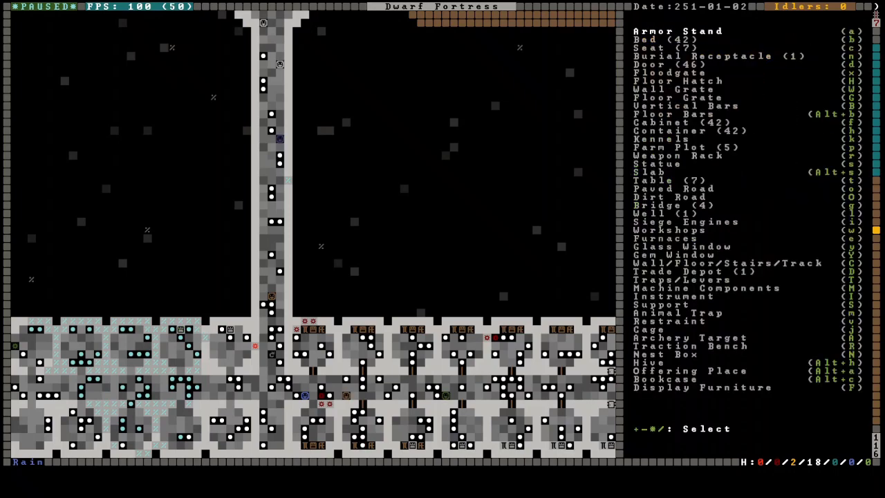
# Place ginkgo wood doors in the western bedrooms' doorways.
pyautogui.click(644, 39)
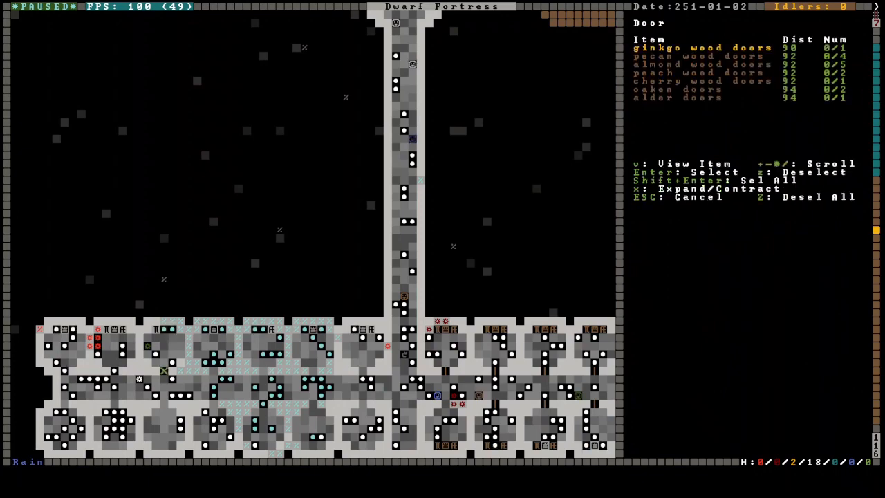
pyautogui.press('Escape')
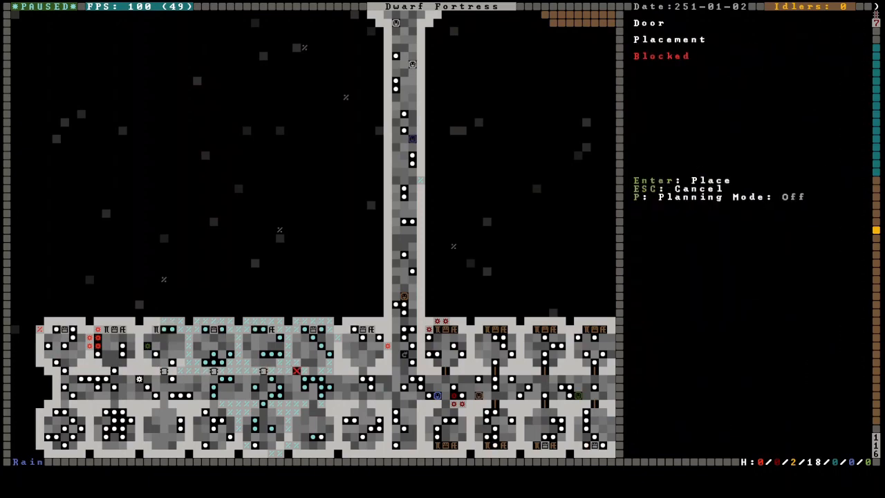
pyautogui.press('Escape')
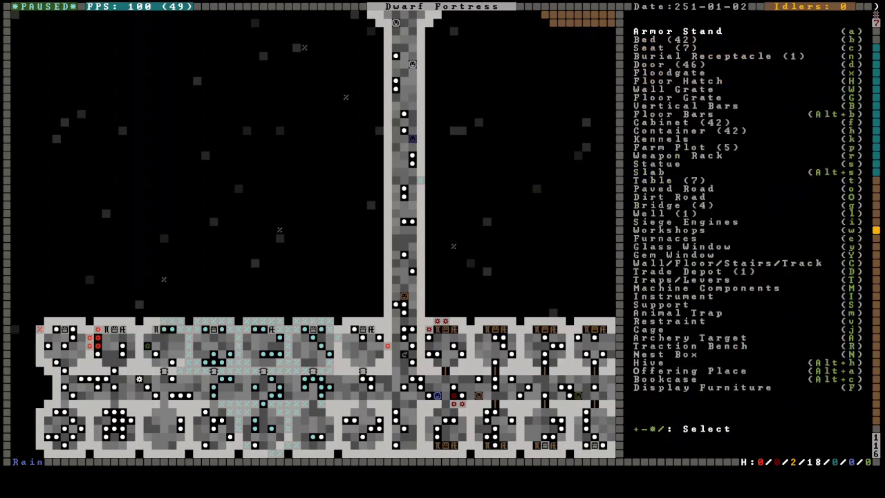
pyautogui.click(643, 64)
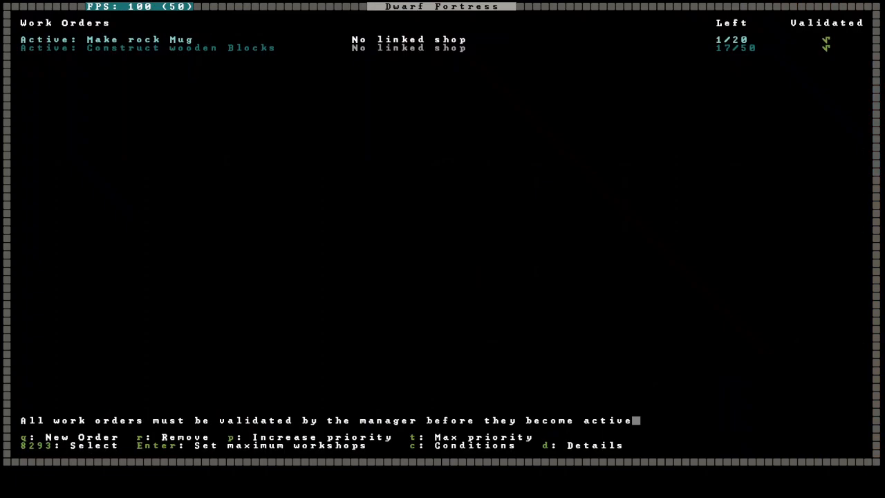
# Close the work orders list.
pyautogui.press('Escape')
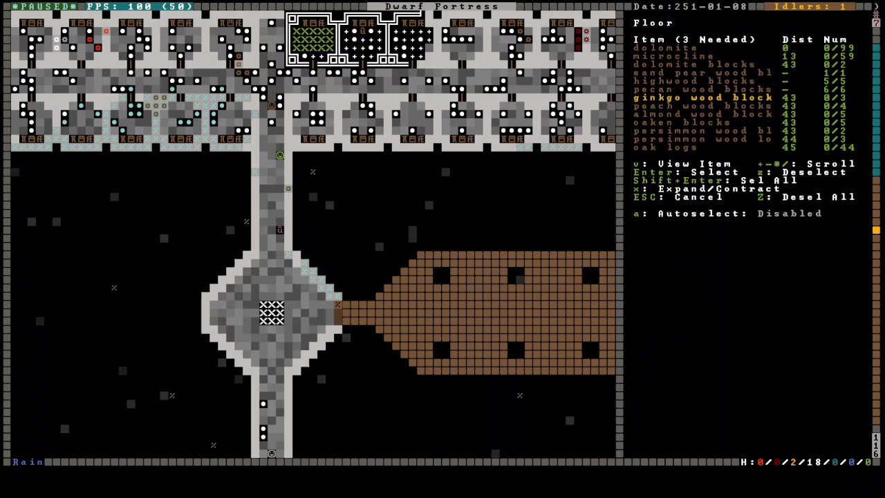
# Confirm ginkgo wood blocks as the floor material for the leftmost top-corridor room.
pyautogui.press('Enter')
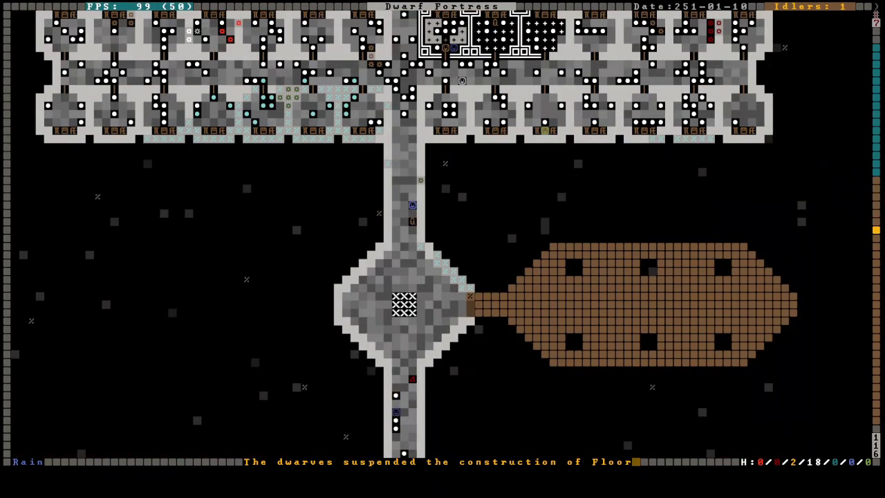
pyautogui.scroll(-3)
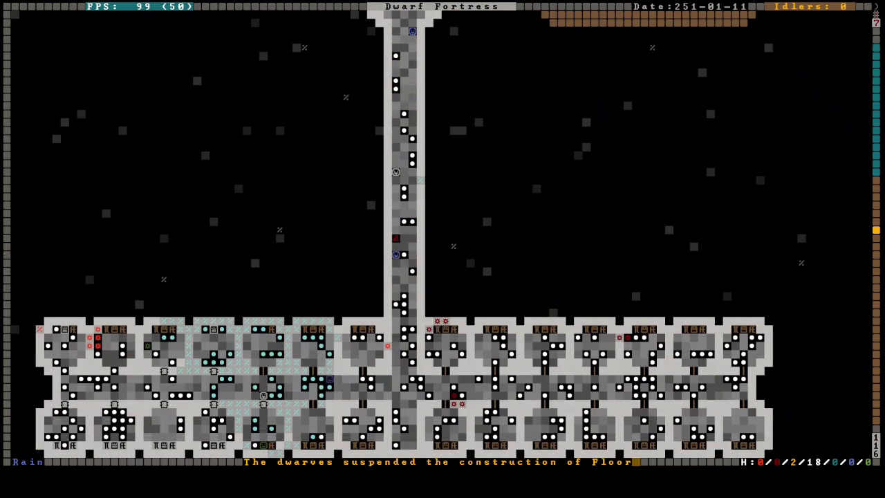
pyautogui.scroll(-3)
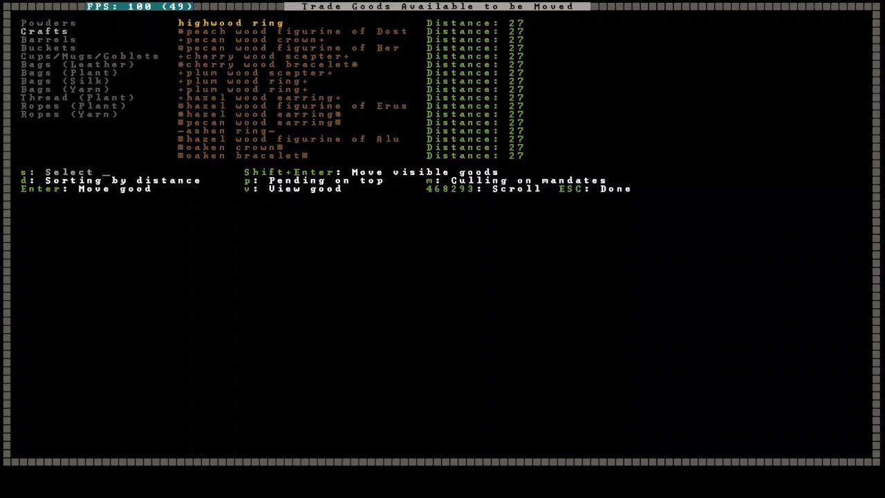
pyautogui.scroll(-3)
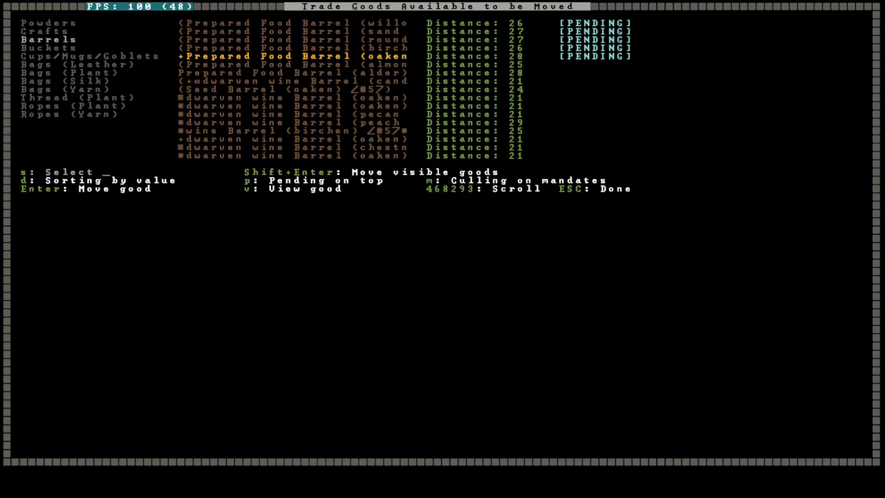
# Leave the barrel list after marking prepared food barrels for the depot.
pyautogui.press('Escape')
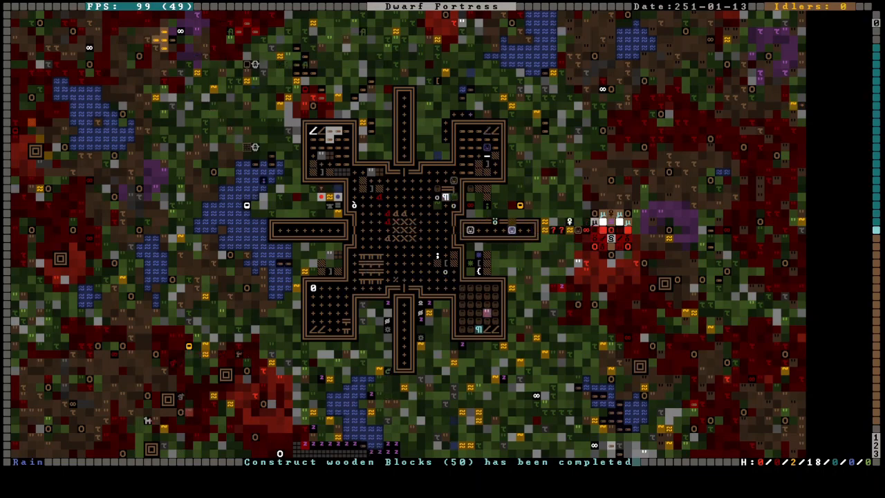
# Scroll the map while time passes until the merchants arrive.
pyautogui.scroll(-3)
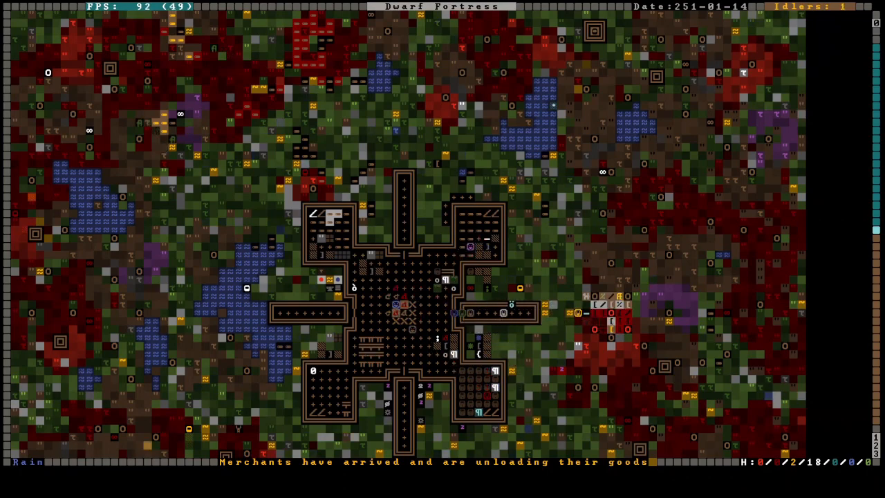
pyautogui.scroll(-3)
pyautogui.write('MECH')
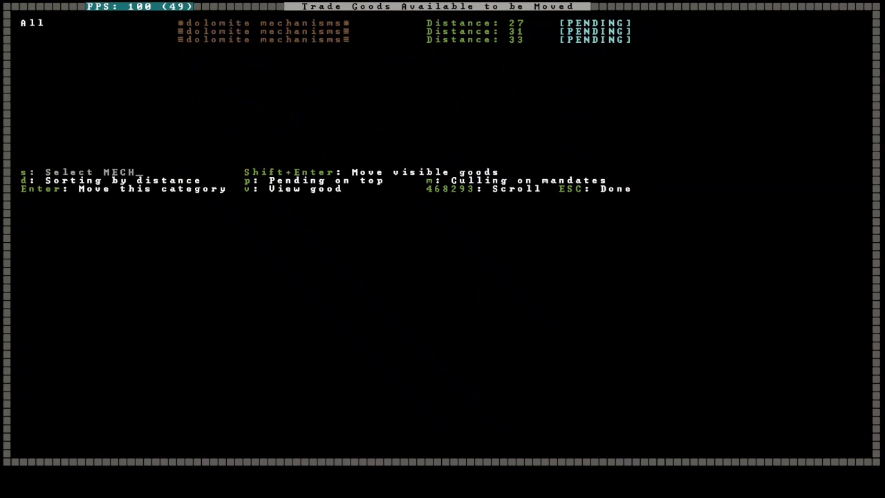
# Close the move-goods list with the three dolomite mechanisms marked for the depot.
pyautogui.press('Escape')
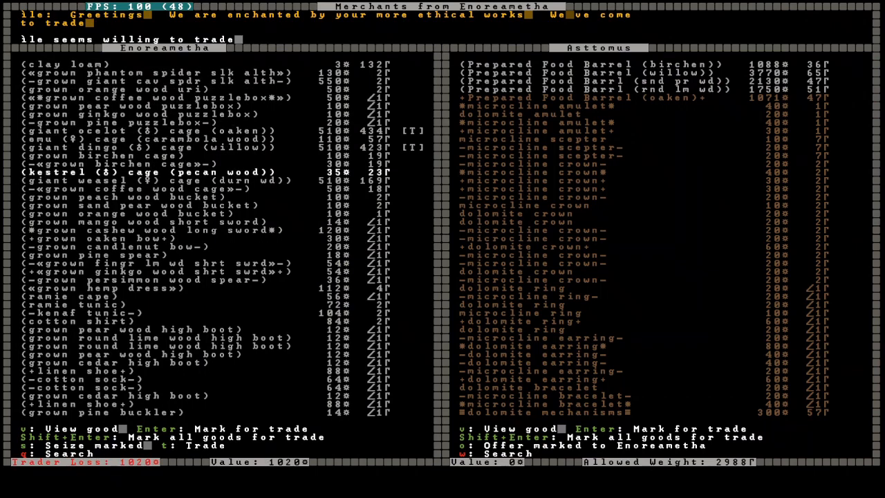
# Browse the elven merchants' goods, stepping around the giant weasel cage.
pyautogui.press('down')
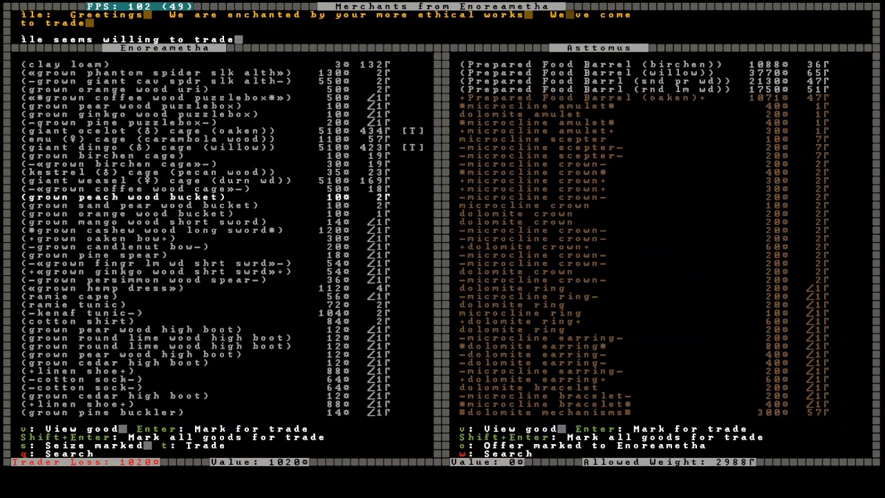
pyautogui.press('up')
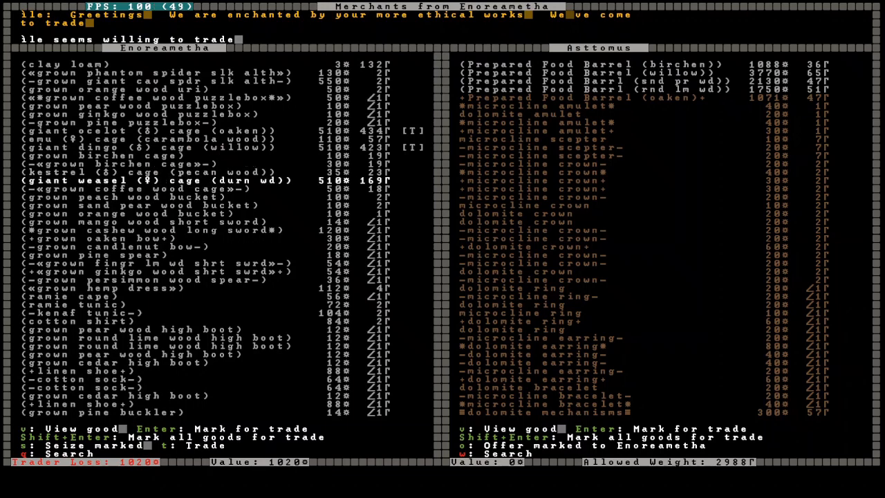
pyautogui.press('down')
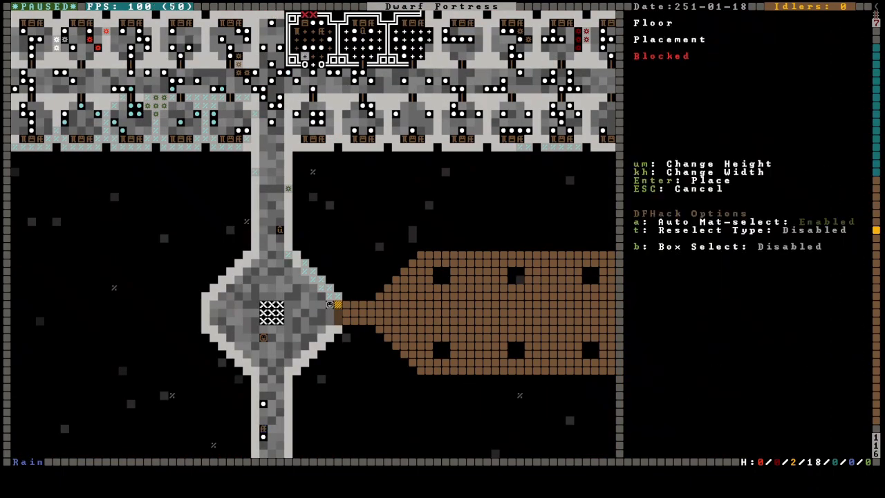
# Cancel the blocked floor placement and scroll while the dining hall's near end is dug.
pyautogui.press('Enter')
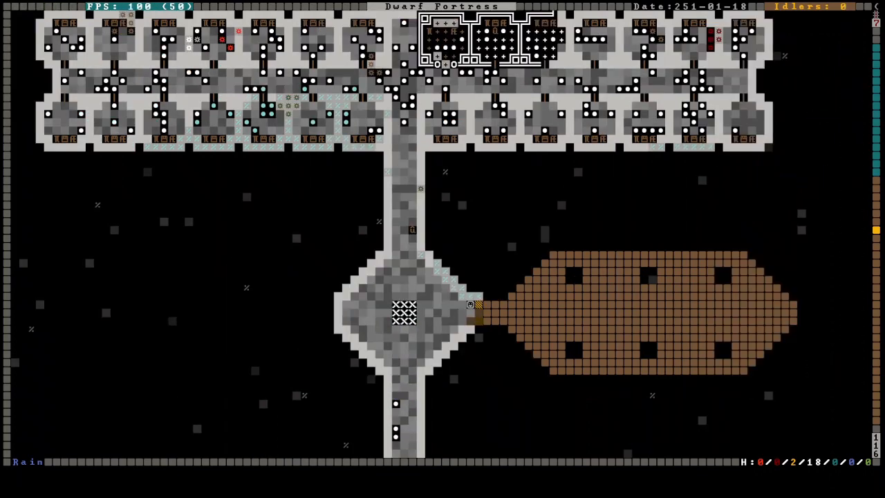
pyautogui.scroll(-3)
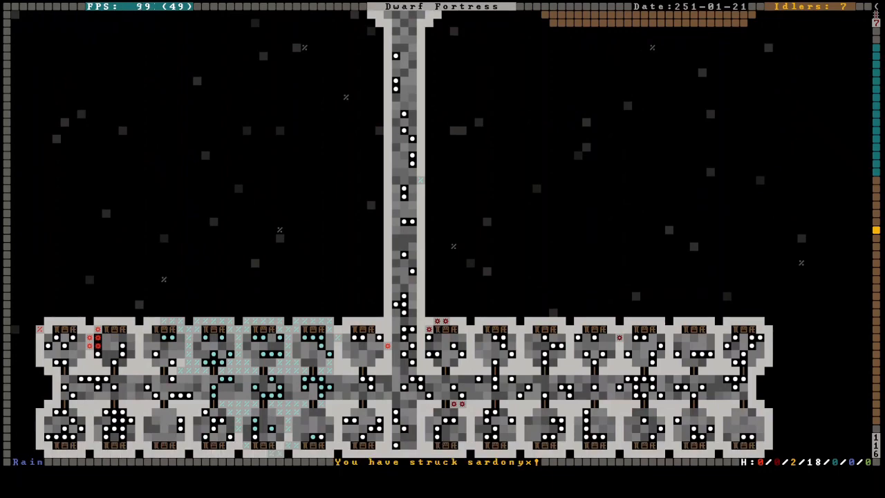
pyautogui.scroll(-3)
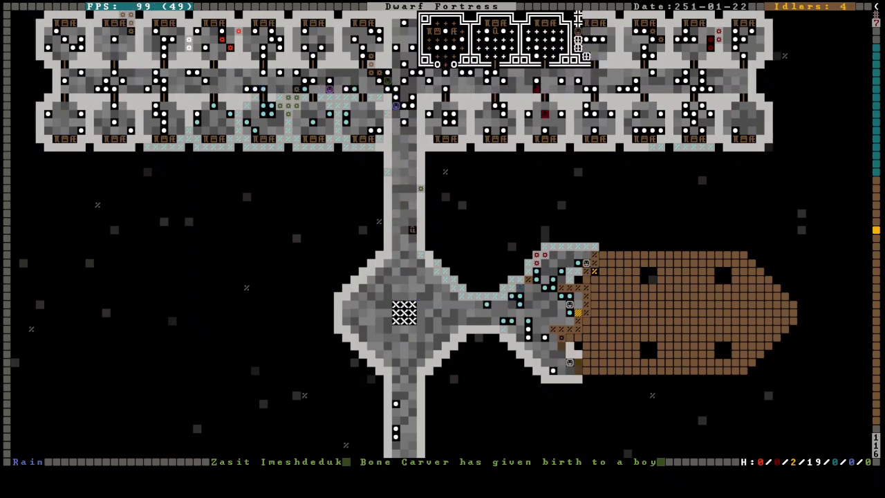
# View newborn Mörul Umeruzol and show his thoughts and preferences.
pyautogui.press('u')
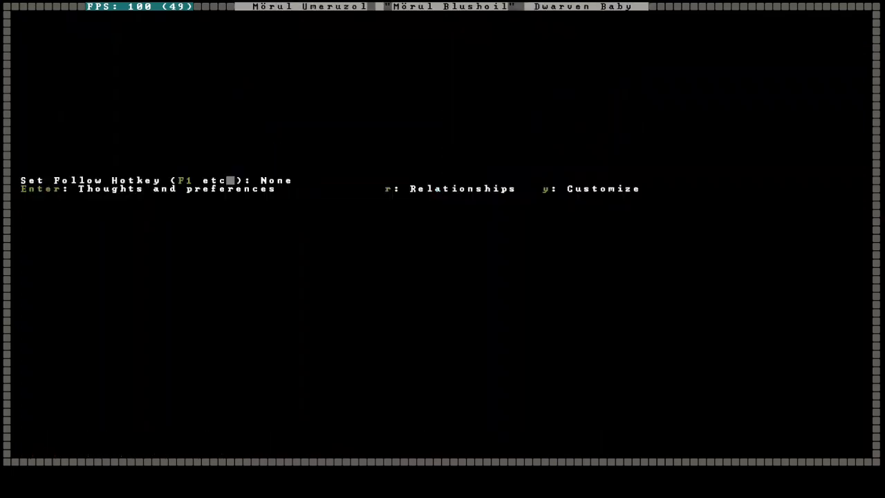
pyautogui.press('enter')
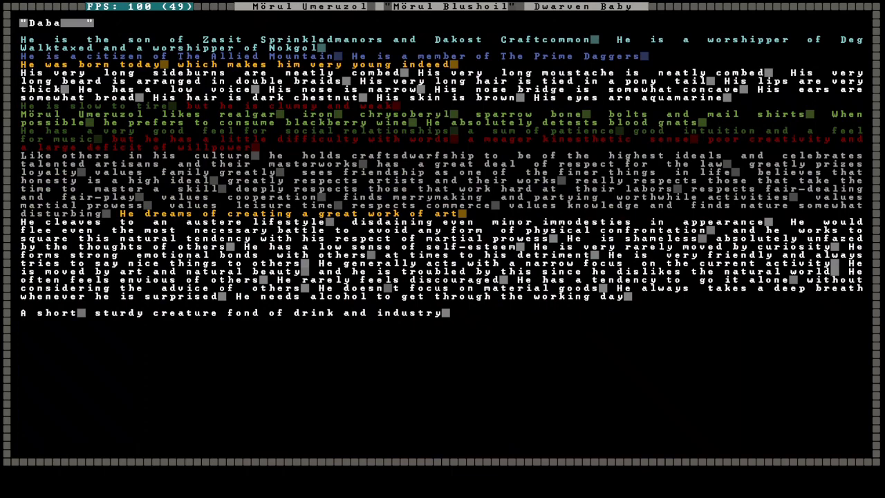